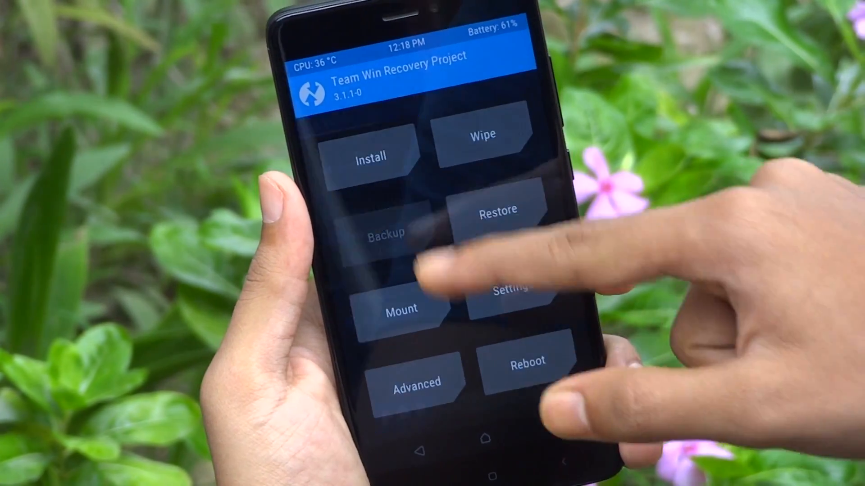
Wipe the Dalvik/ART Cache, System and Data partitions via Advanced Wipe.
left_click(384, 232)
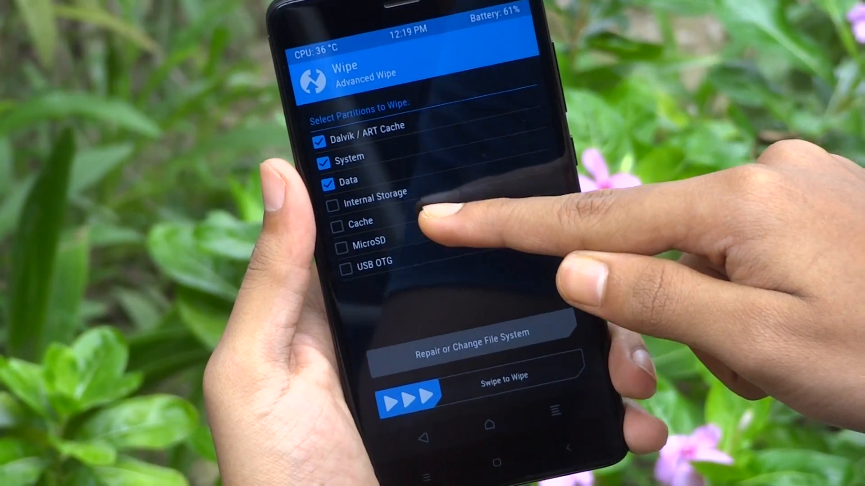
left_click(341, 226)
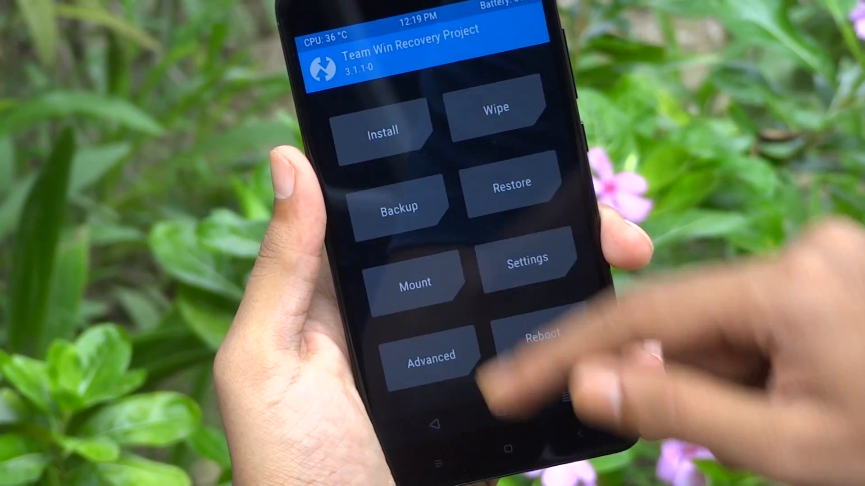
Pick lineage-15.0-20170830-UNOFFICIAL-mido.zip from /sdcard/Android O and flash it.
left_click(383, 134)
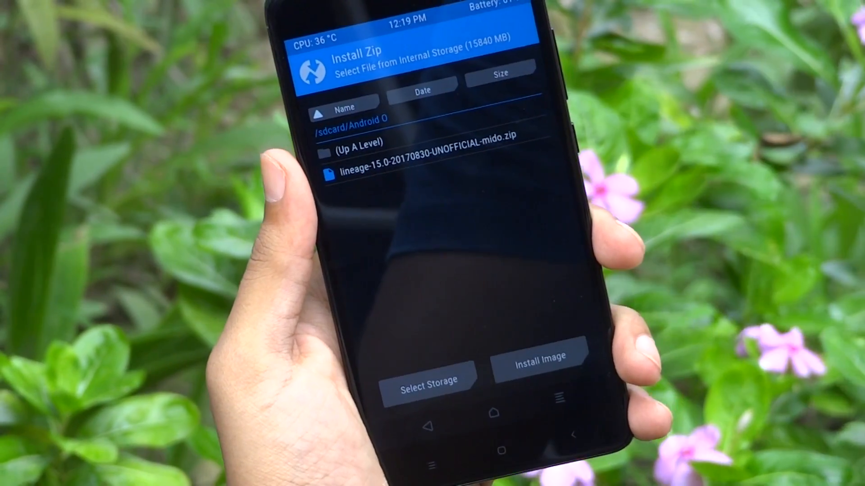
left_click(425, 175)
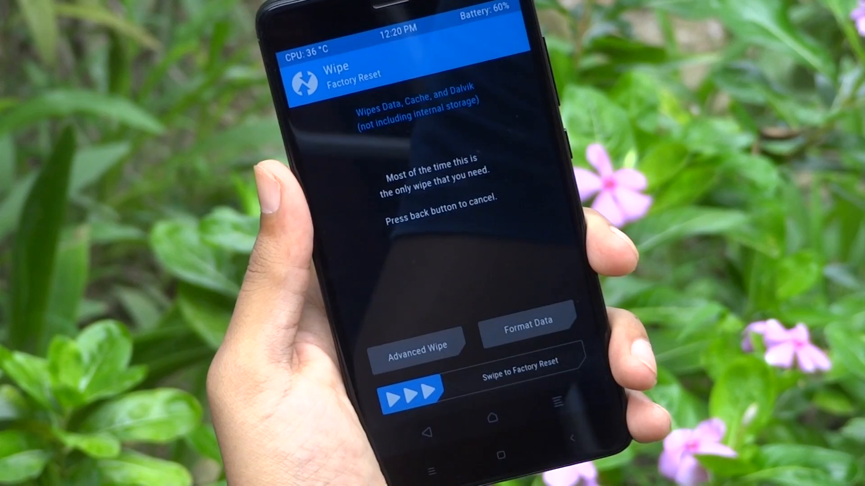
Format Data, confirming by typing 'yes'.
left_click(526, 321)
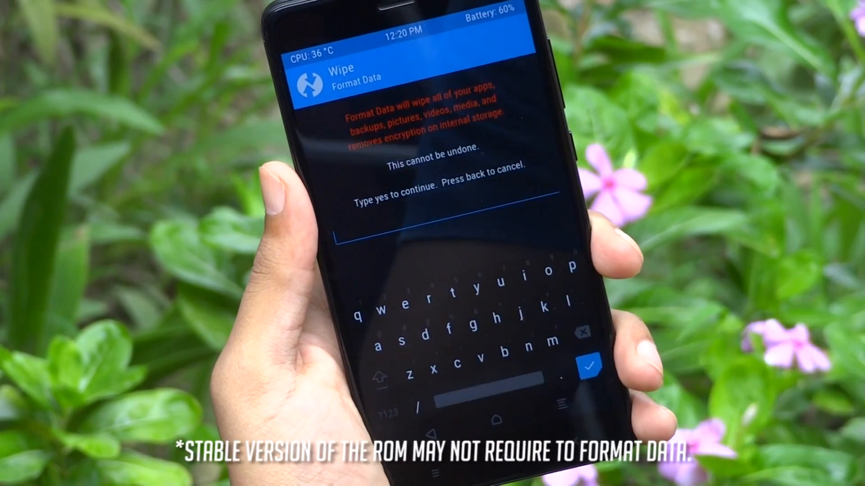
type("yes")
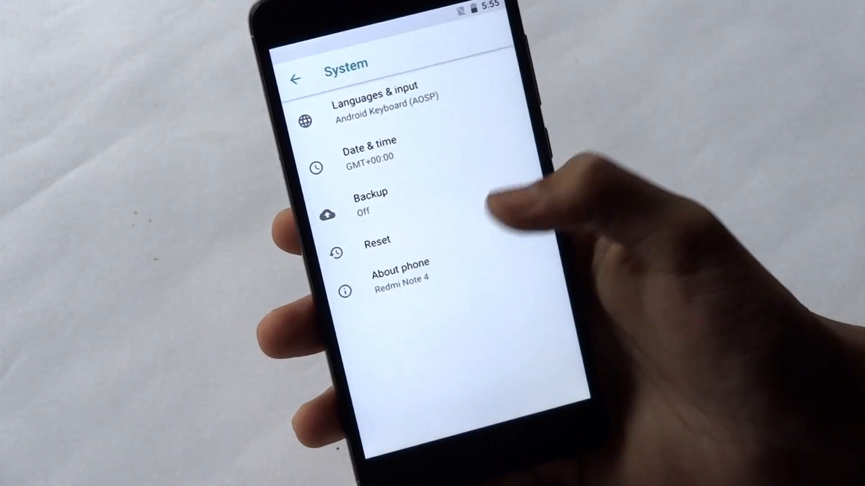
Go back from System settings to the Settings list and open Battery, showing 54% charge.
left_click(400, 276)
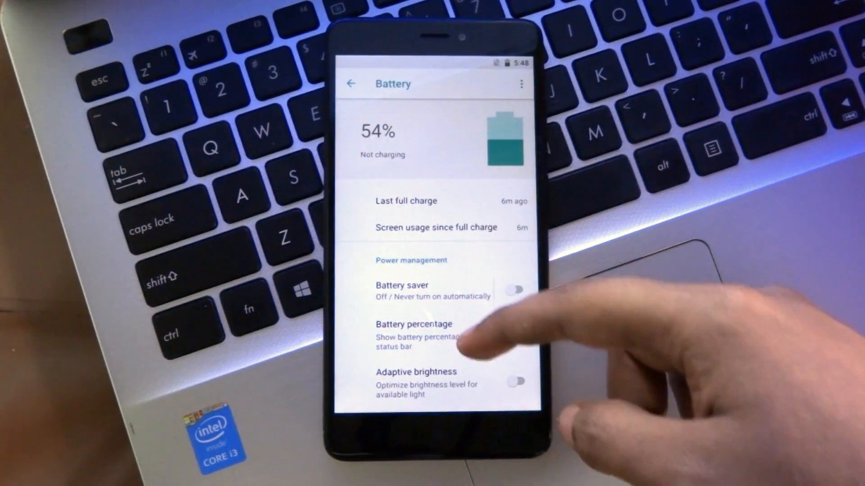
Open the Phone dock icon's App info page, showing 5.96 MB storage used.
scroll("up", 3)
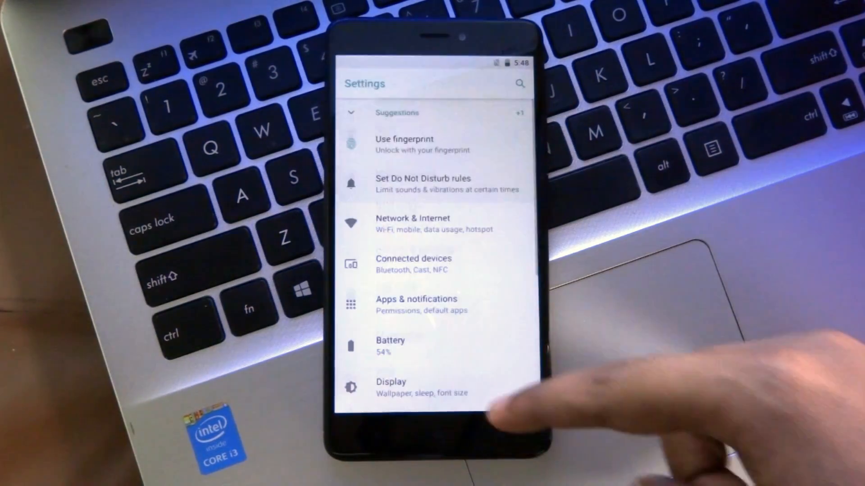
left_click(413, 263)
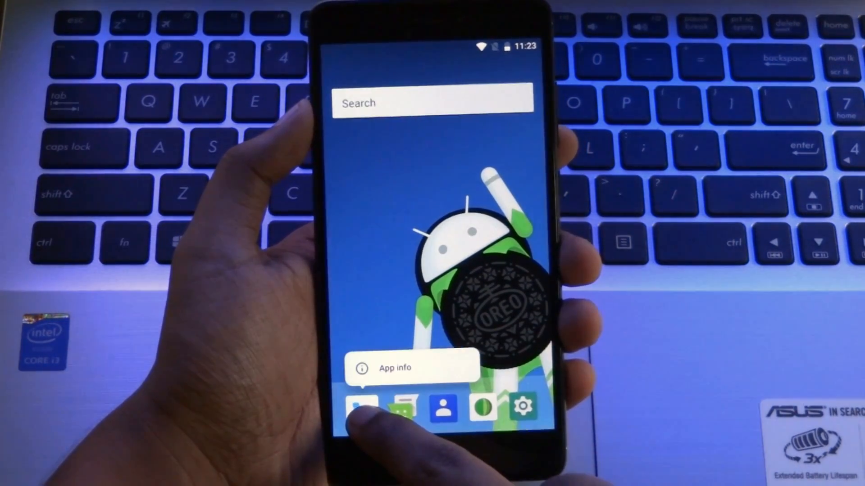
left_click(394, 368)
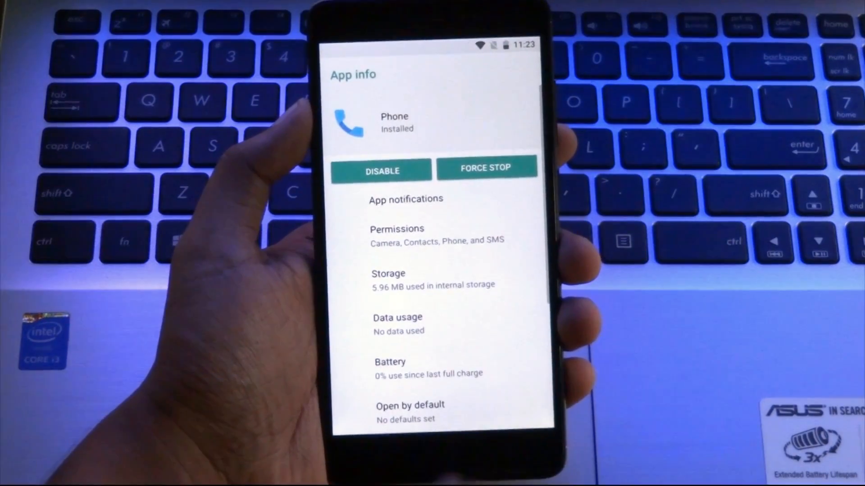